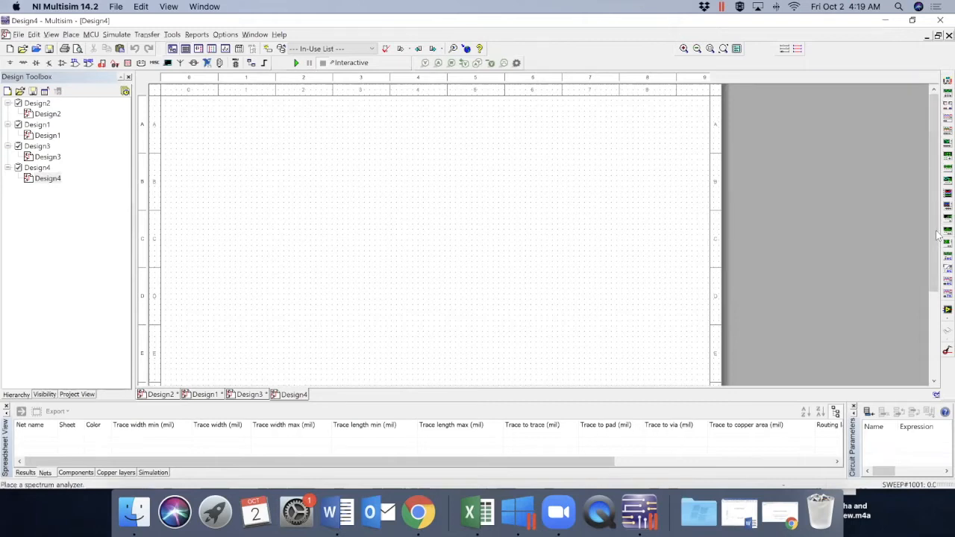
pyautogui.moveTo(948, 236)
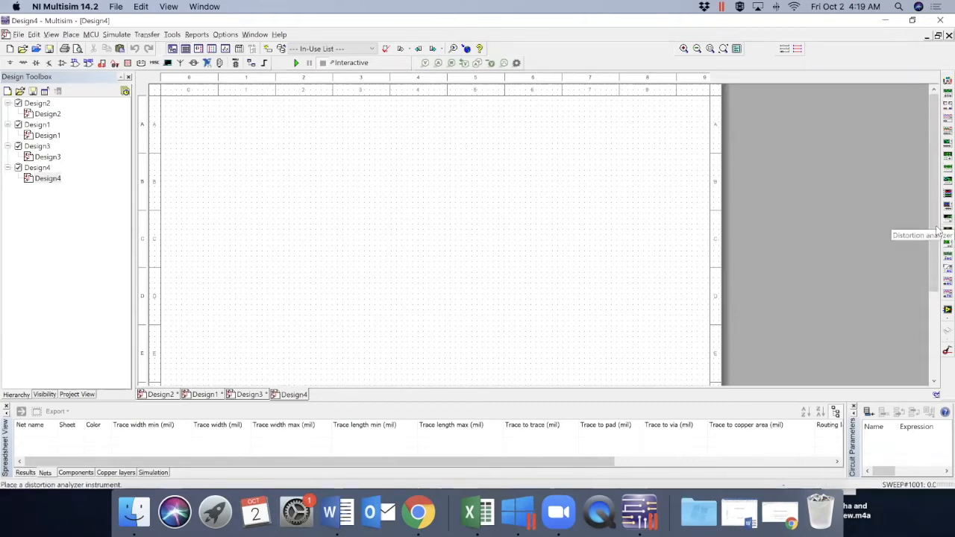
pyautogui.moveTo(947, 247)
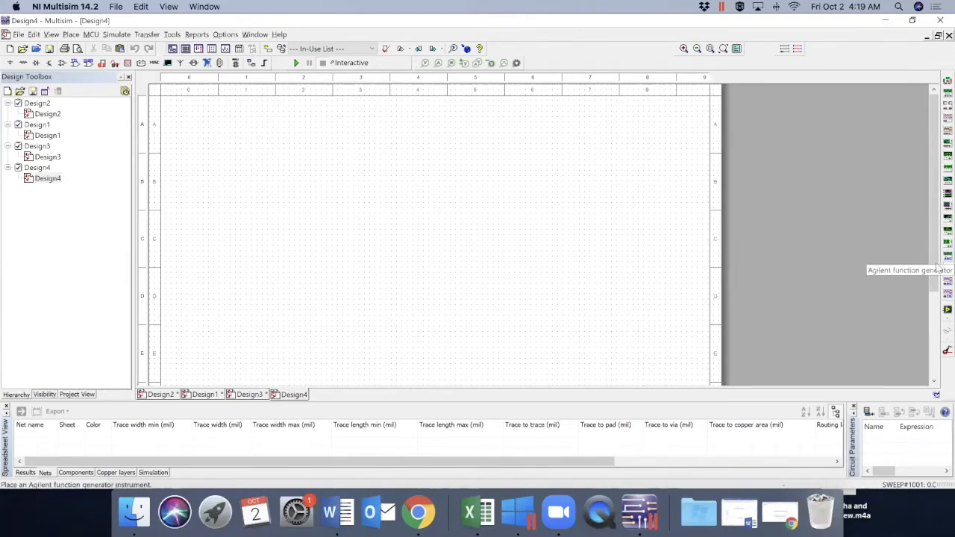
pyautogui.moveTo(947, 250)
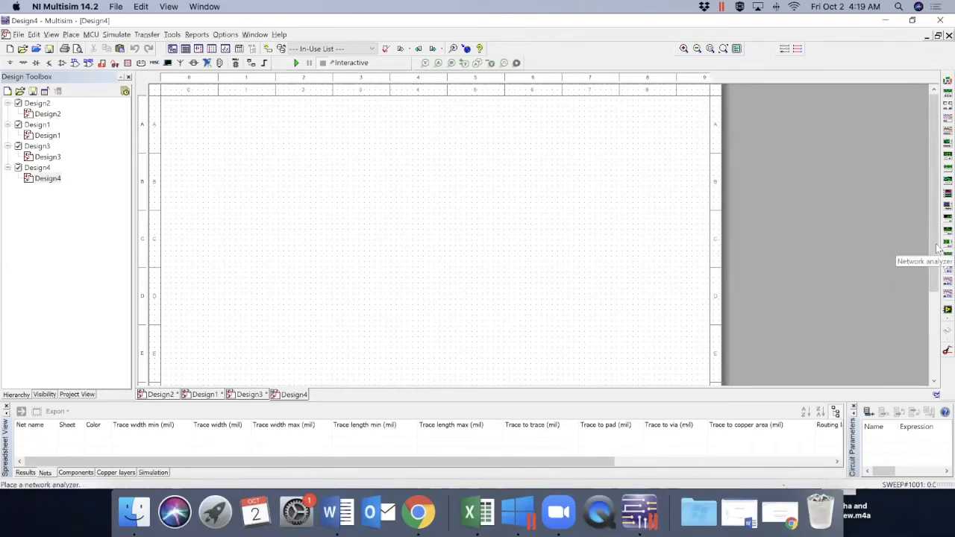
pyautogui.moveTo(939, 224)
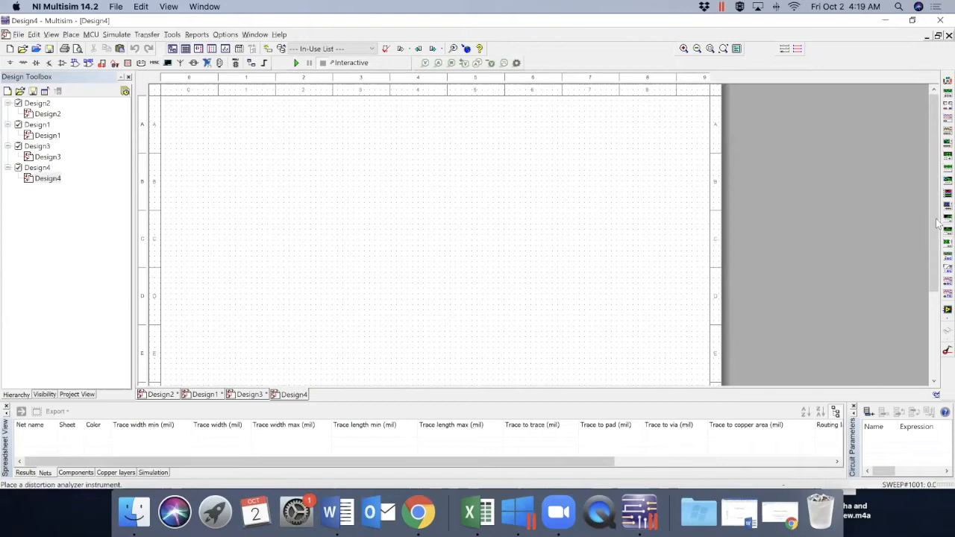
pyautogui.moveTo(948, 216)
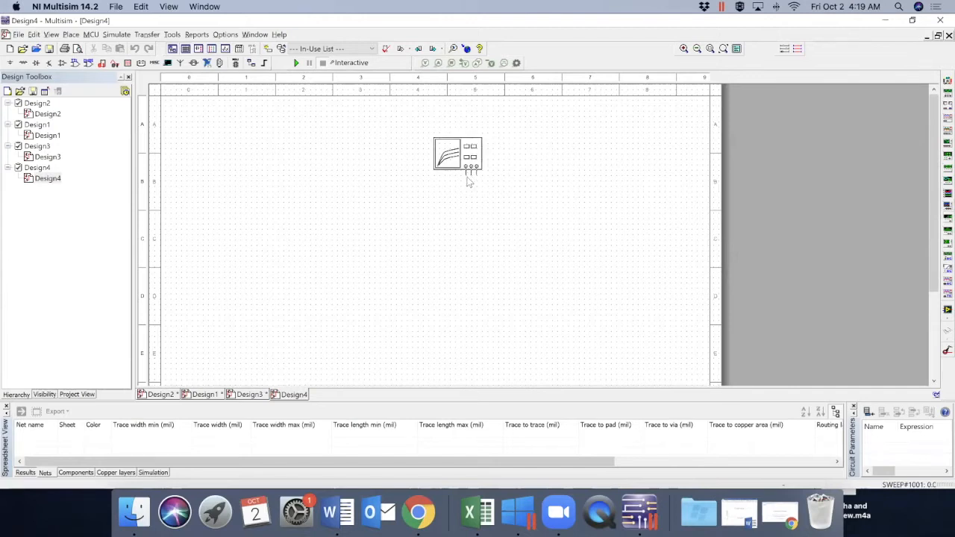
# Step: Place the XIV1 IV analyzer, then a 1N3910 diode D1 below it
pyautogui.click(457, 154)
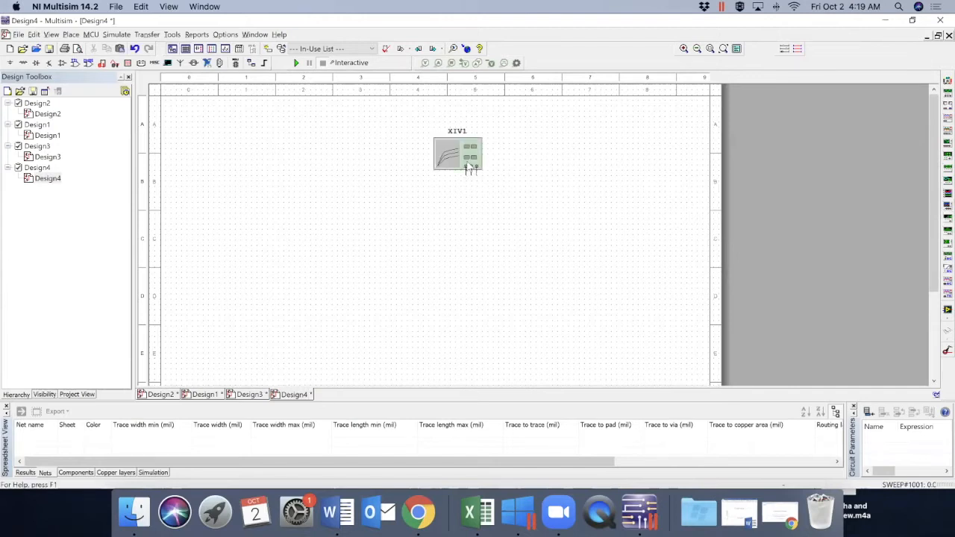
pyautogui.moveTo(468, 157)
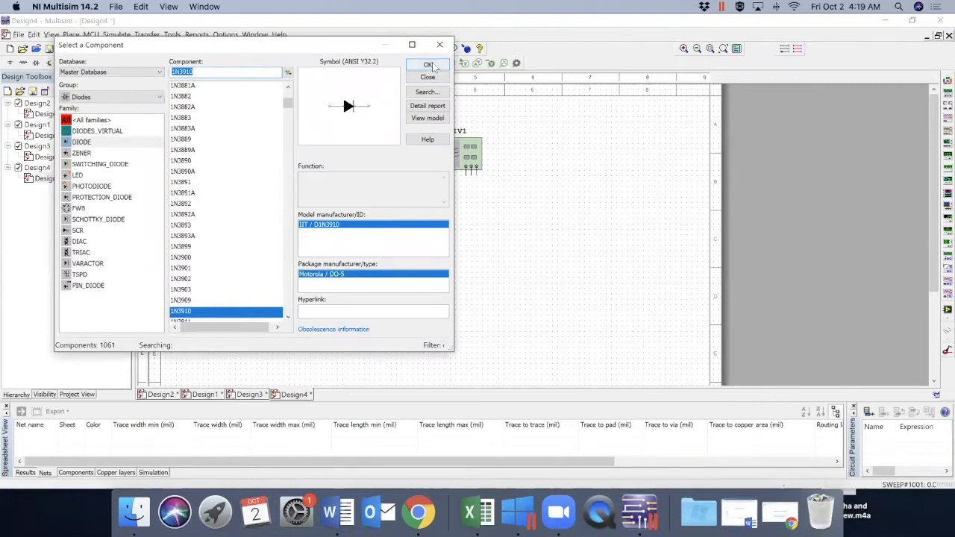
pyautogui.click(427, 66)
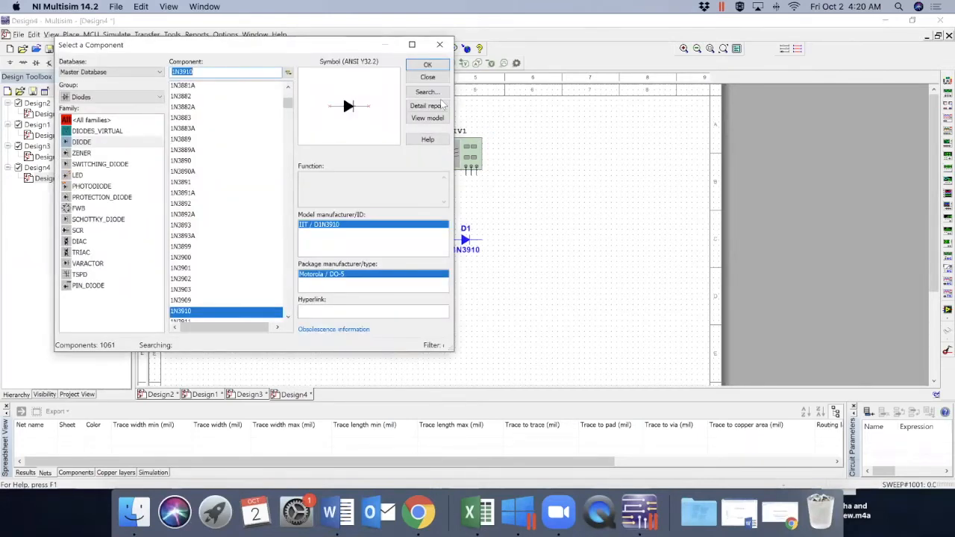
pyautogui.click(426, 64)
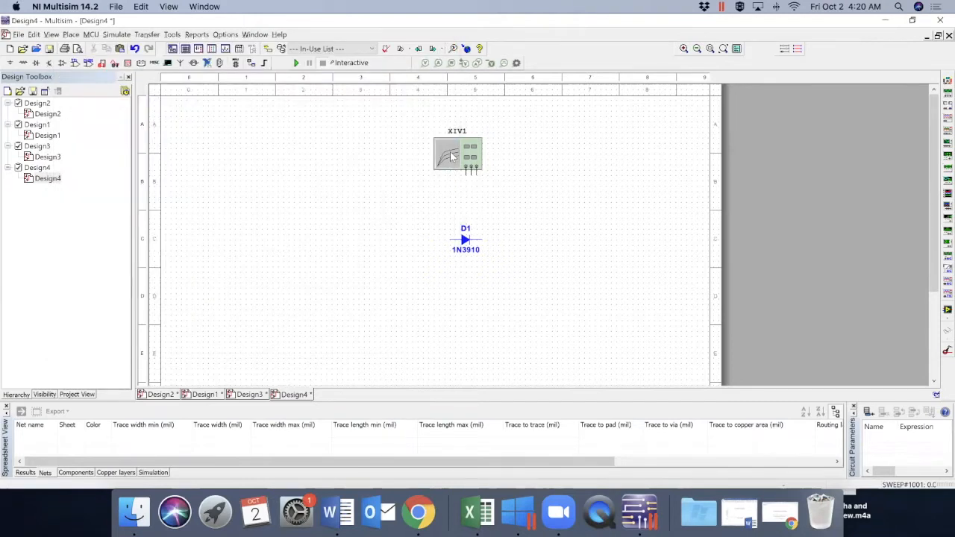
# Step: Show the IV analyzer's Diode-mode panel and move it to the right of the circuit
pyautogui.click(456, 152)
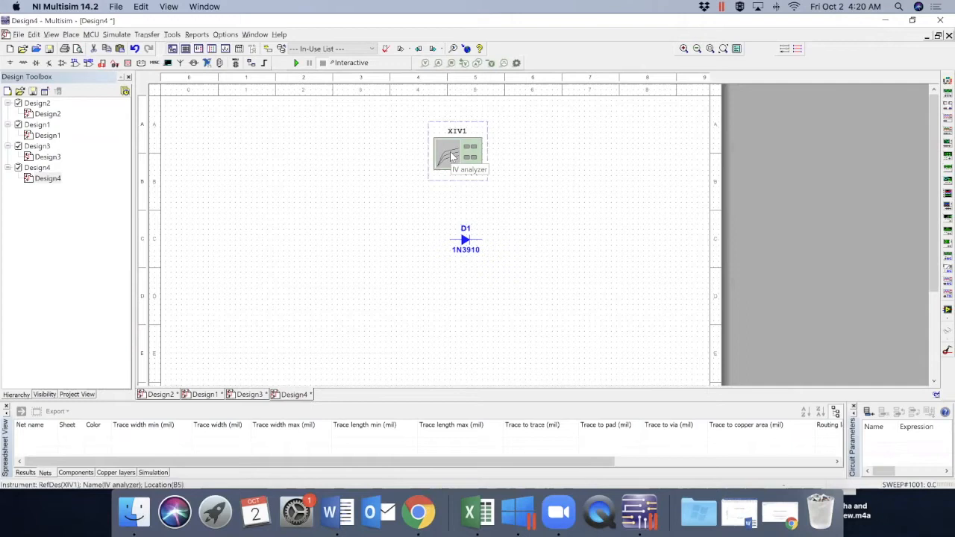
pyautogui.doubleClick(458, 152)
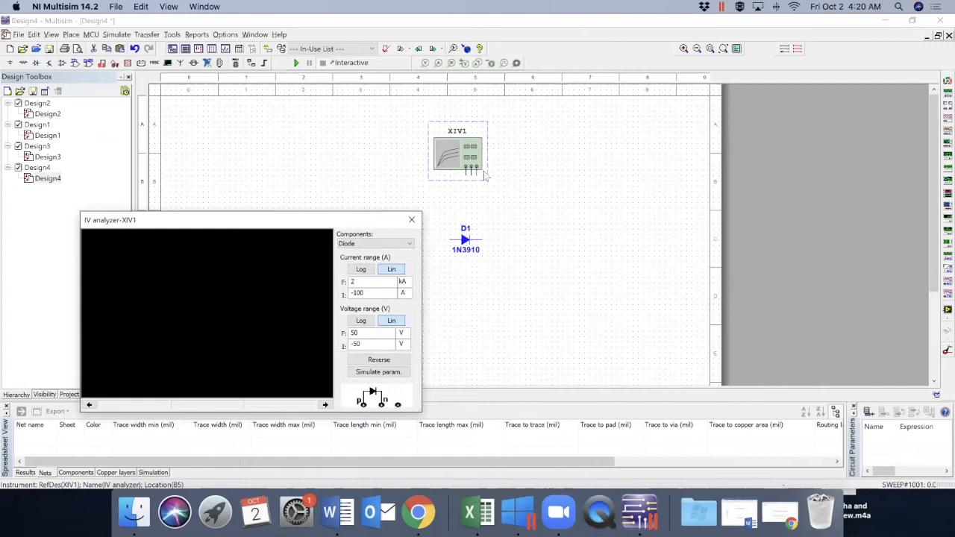
pyautogui.moveTo(468, 183)
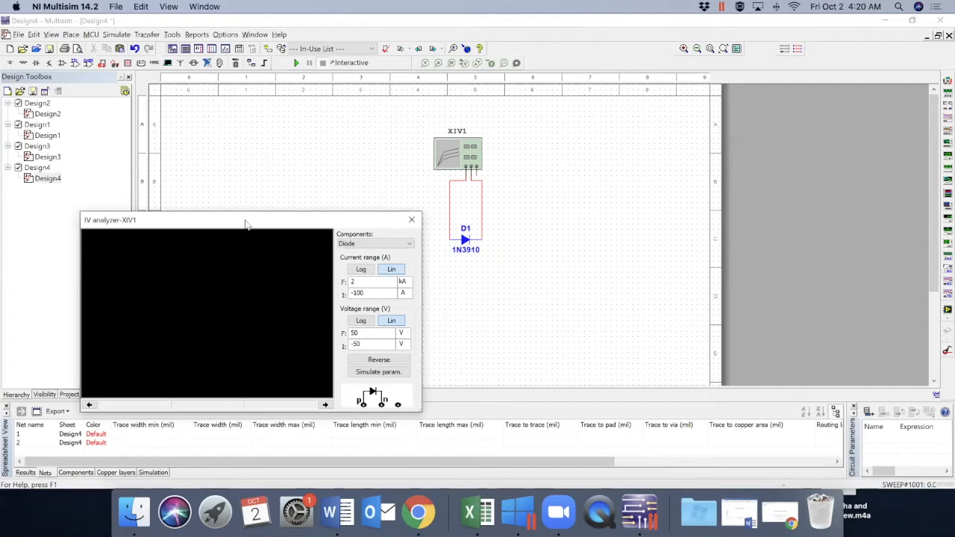
pyautogui.moveTo(247, 220); pyautogui.dragTo(677, 125)
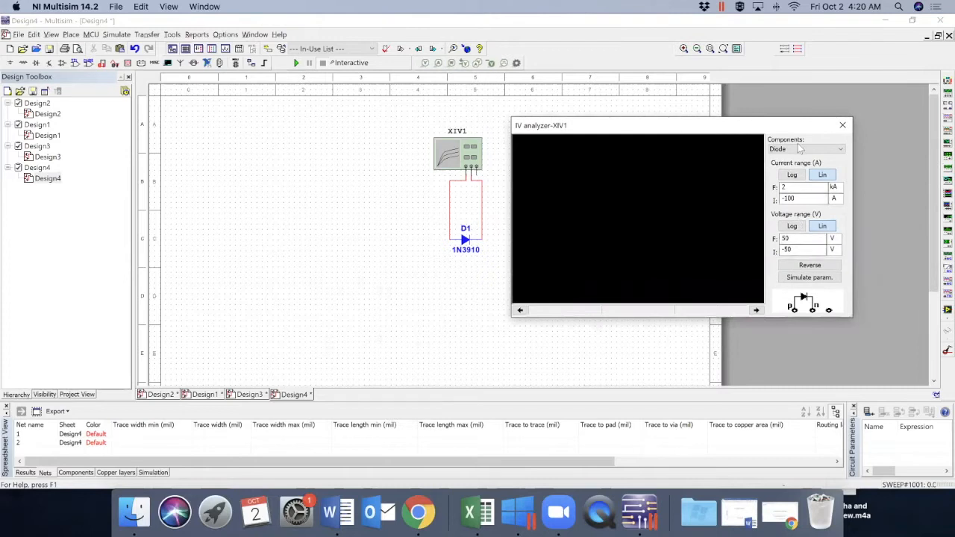
# Step: Keep Diode as component type and sweep V_pn from 0 to 0.8 V in 10 mV steps
pyautogui.click(805, 149)
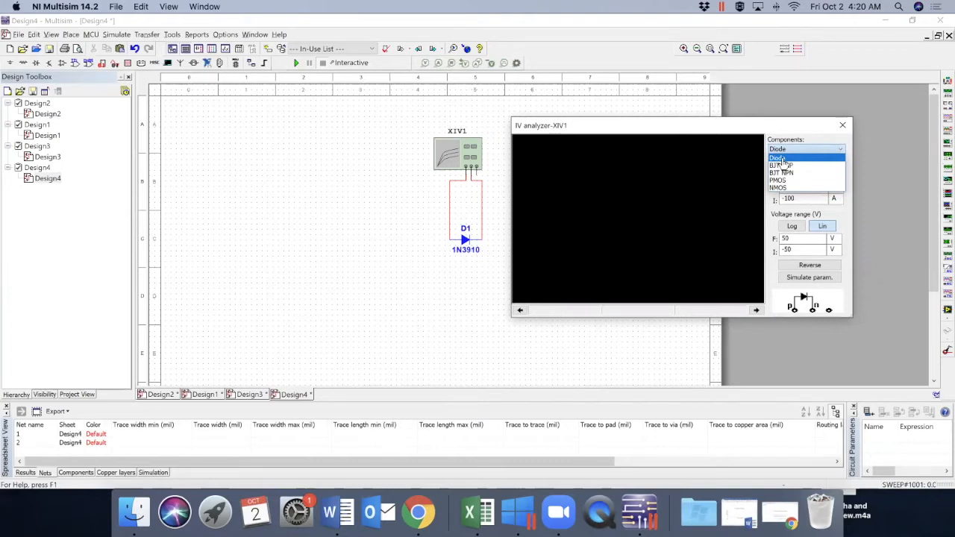
pyautogui.click(782, 157)
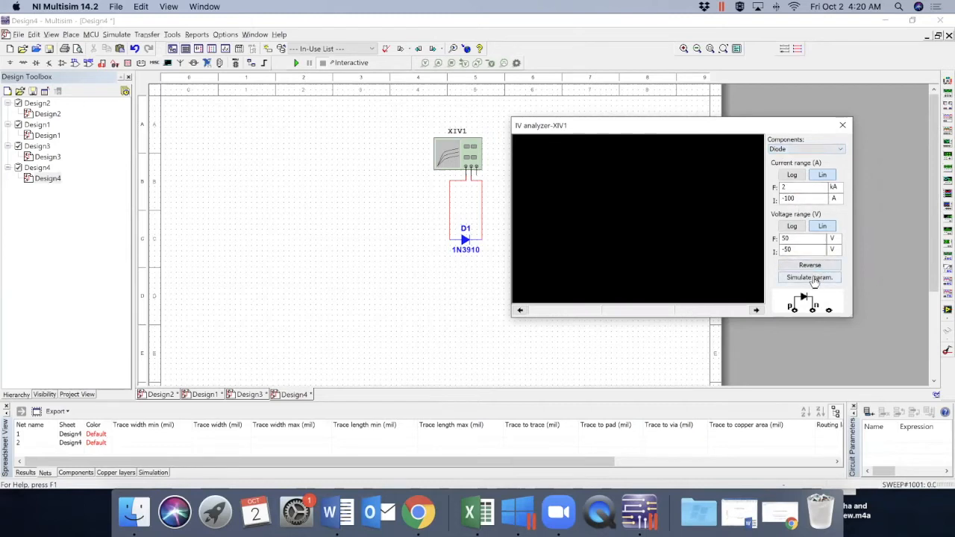
pyautogui.click(809, 276)
pyautogui.write('0.8')
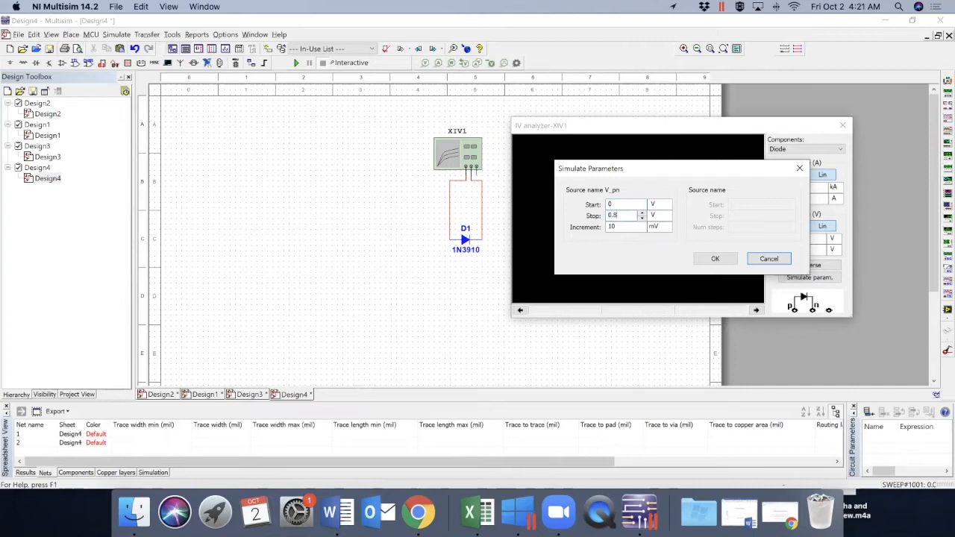
pyautogui.click(715, 258)
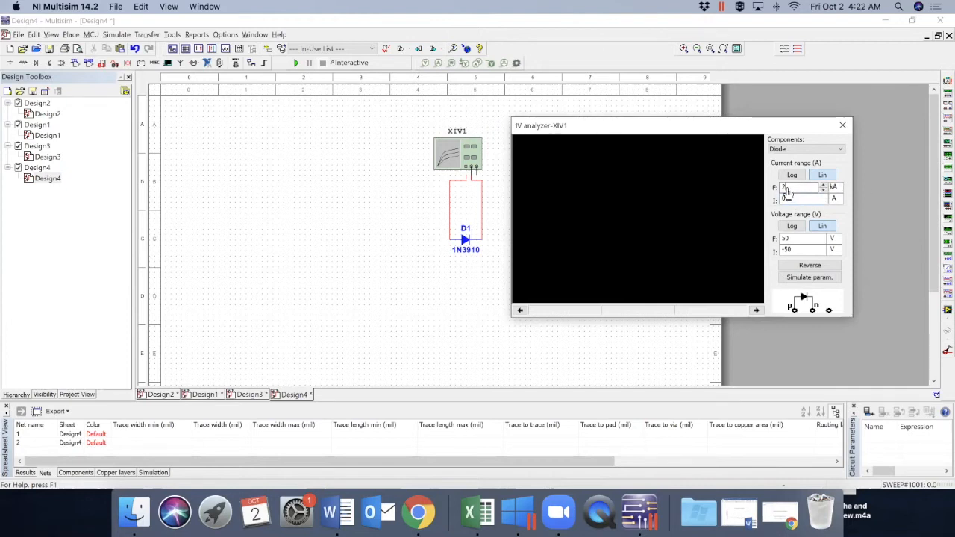
# Step: Set the analyzer current range from 0 A to 20 mA and bring up the Simulate menu
pyautogui.click(832, 188)
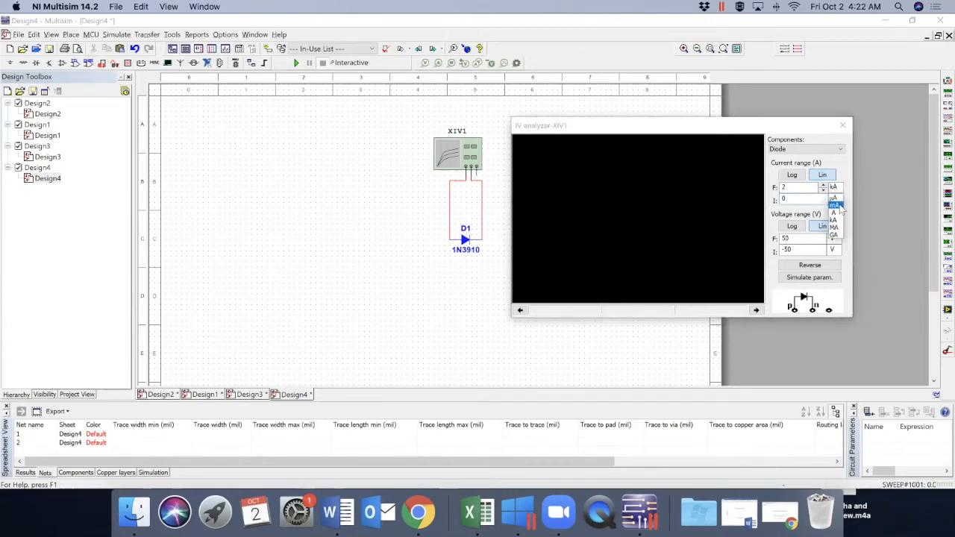
pyautogui.click(832, 206)
pyautogui.write('0')
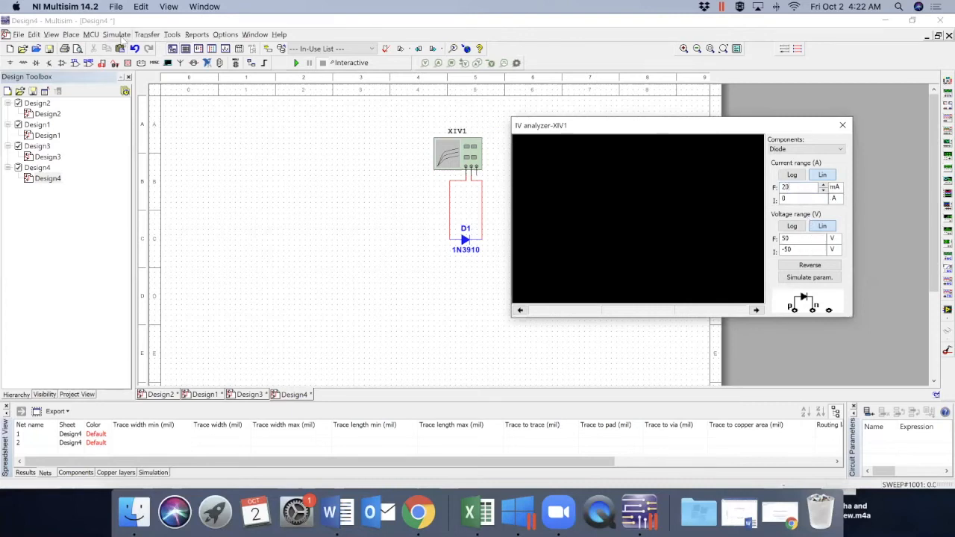
pyautogui.click(116, 34)
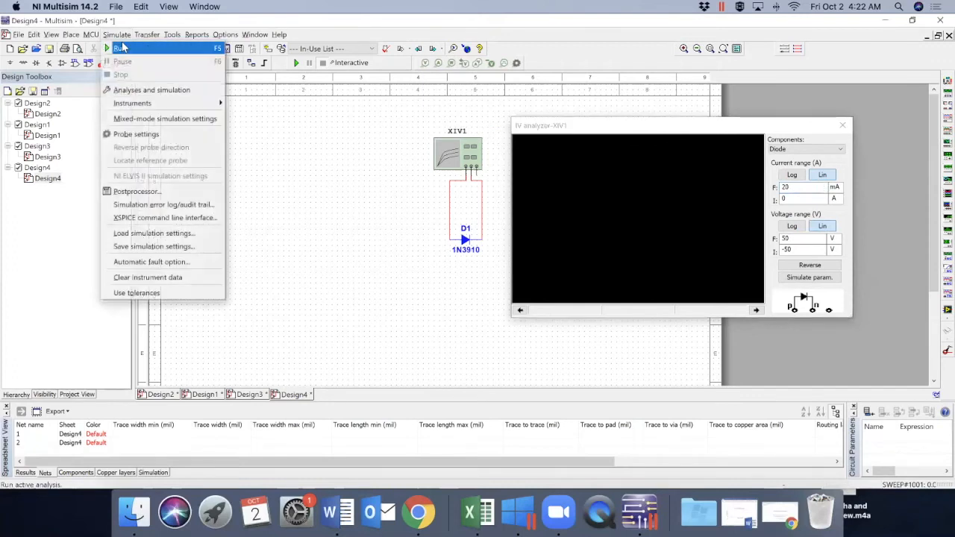
pyautogui.moveTo(152, 89)
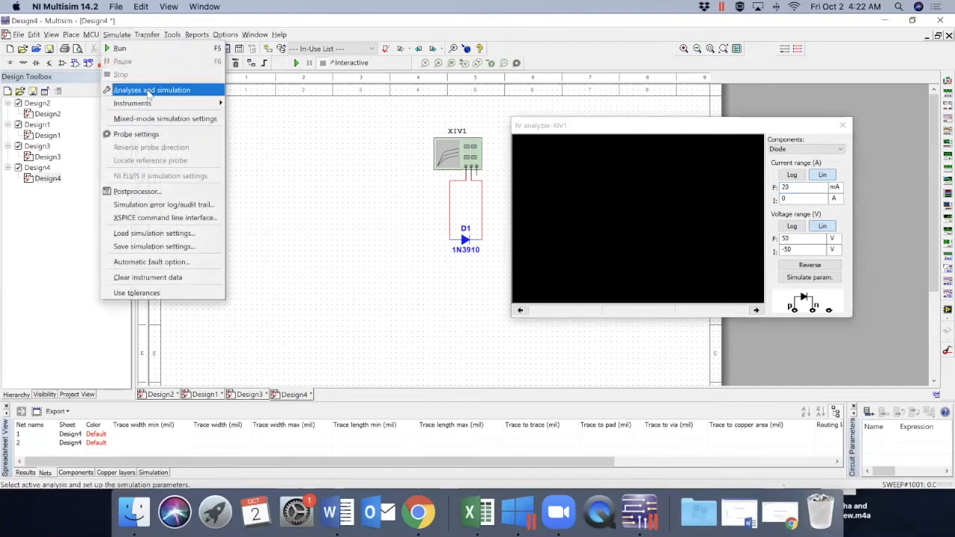
# Step: Run the interactive simulation to plot the diode's forward I-V curve
pyautogui.click(152, 90)
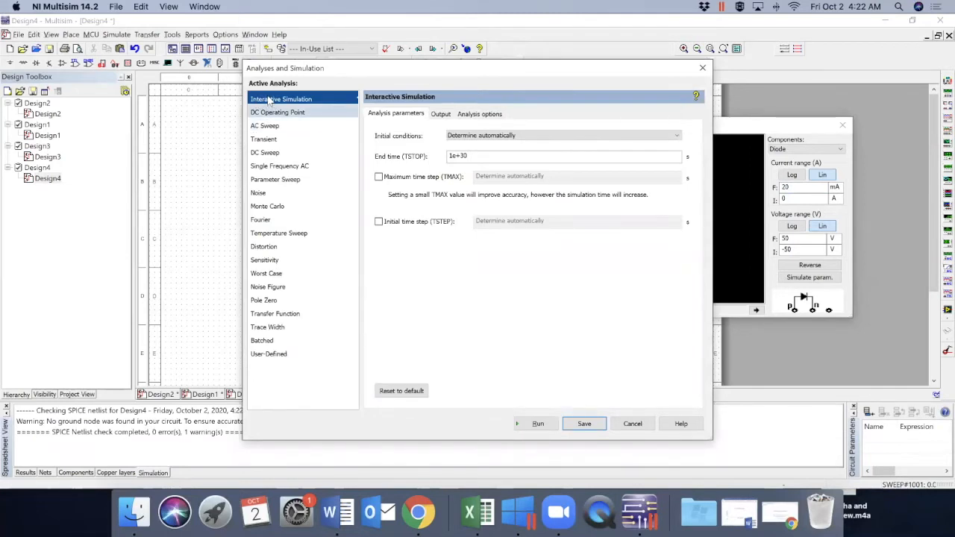
pyautogui.click(537, 424)
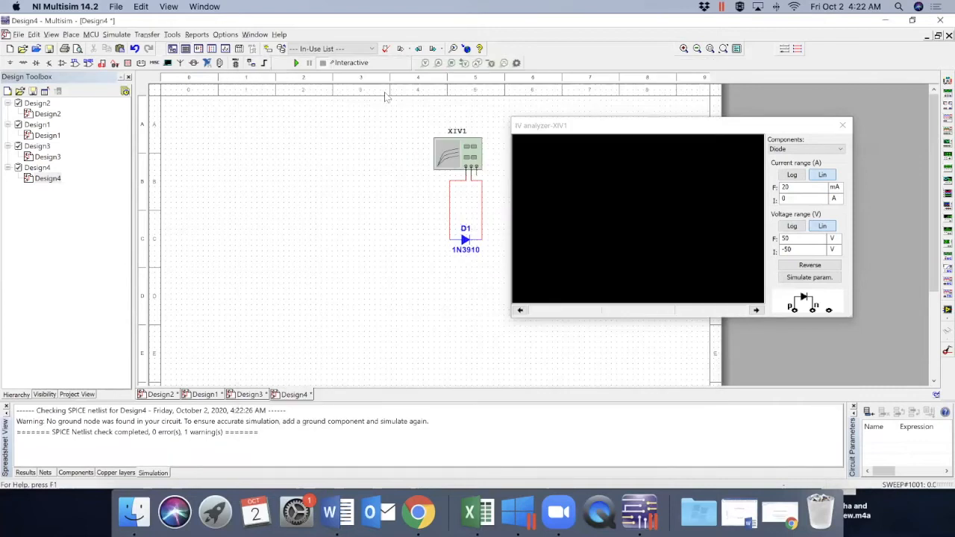
pyautogui.moveTo(296, 63)
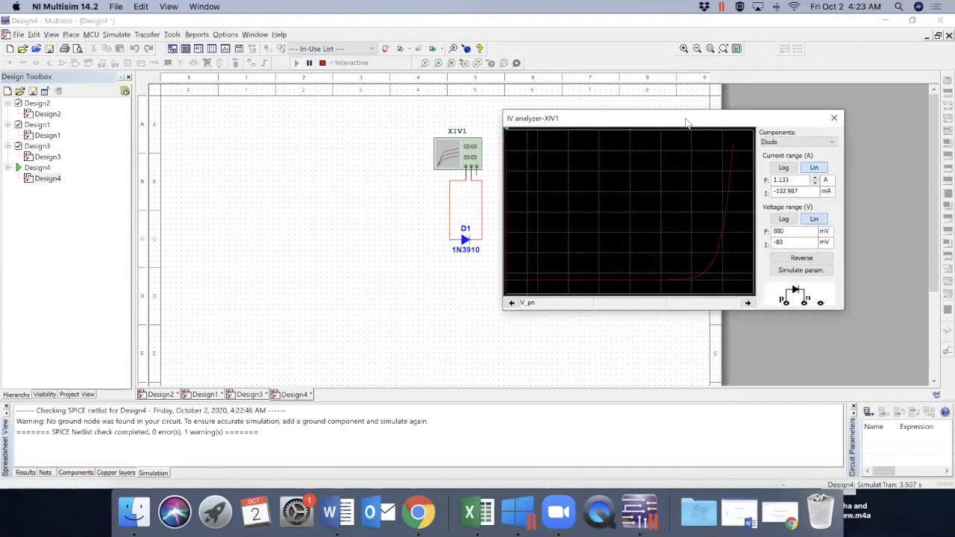
pyautogui.moveTo(543, 295)
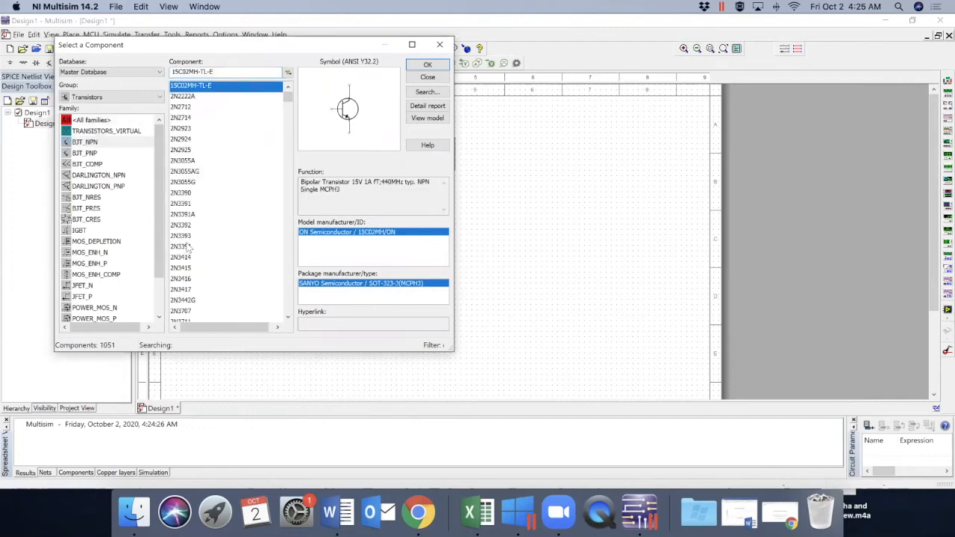
# Step: Pick the 2N3904 NPN transistor and place it as Q1 below the analyzer in Design1
pyautogui.scroll(-3)
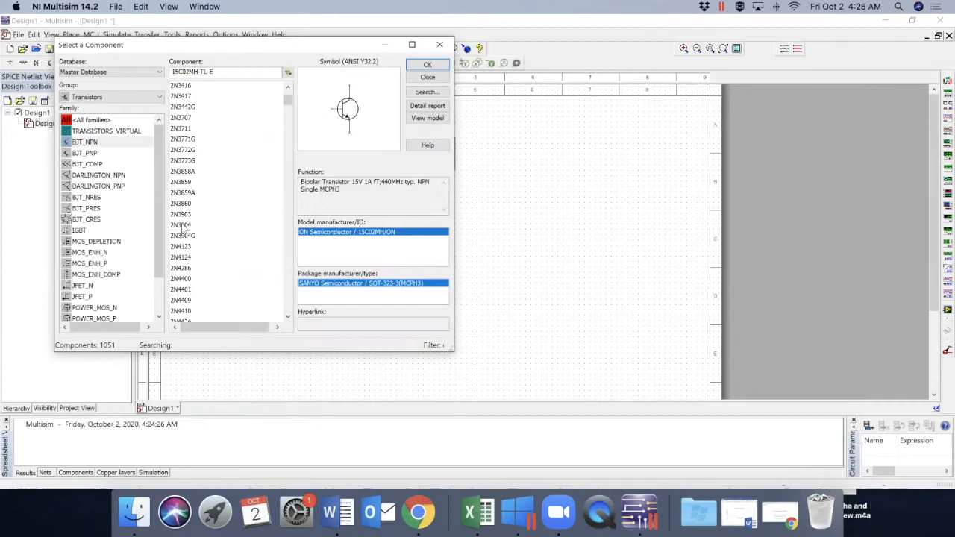
pyautogui.click(181, 224)
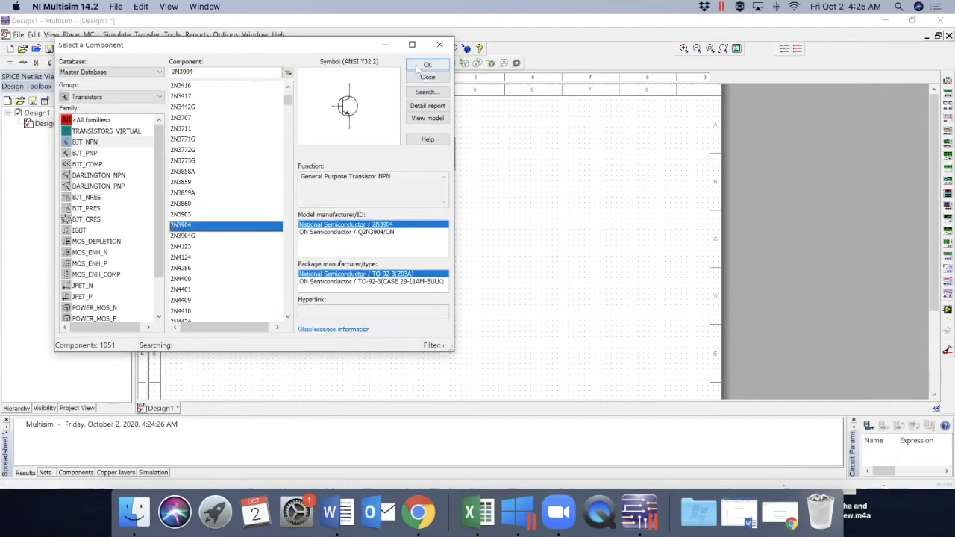
pyautogui.click(427, 66)
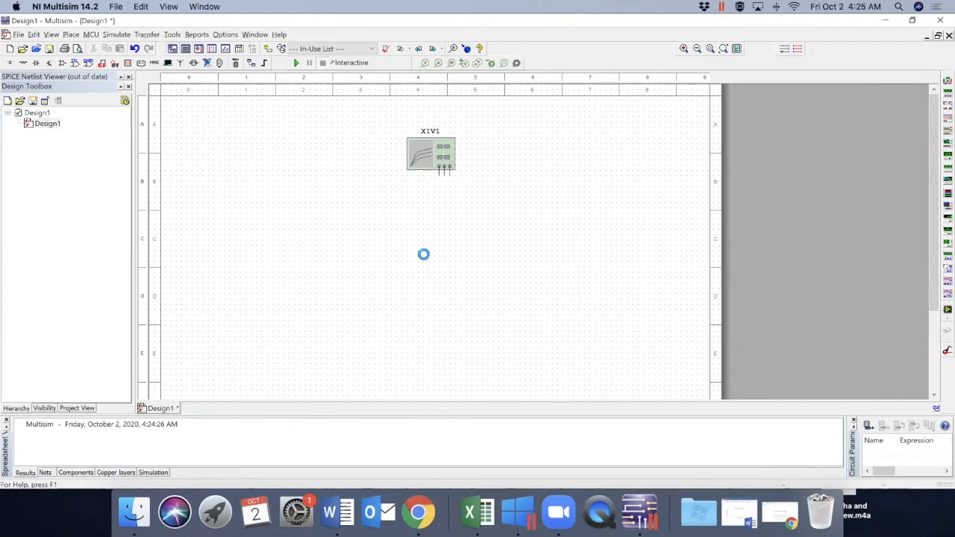
pyautogui.click(436, 254)
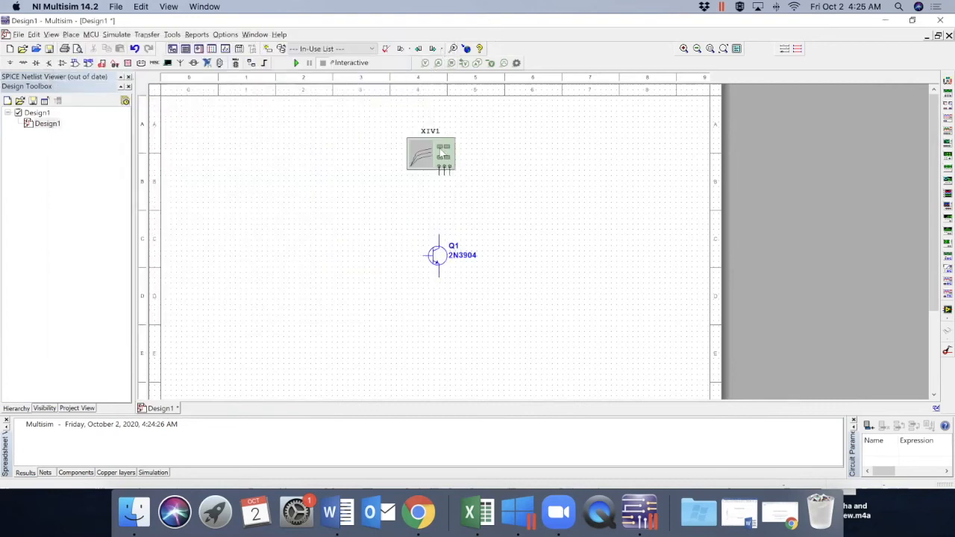
# Step: Show the XIV1 panel beside the circuit and set its component type to BJT NPN
pyautogui.doubleClick(430, 153)
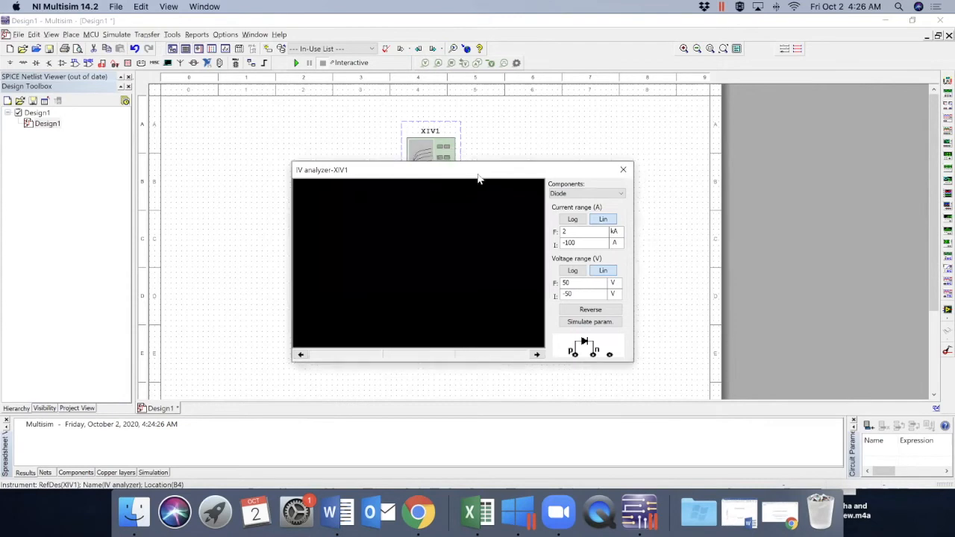
pyautogui.moveTo(478, 170); pyautogui.dragTo(734, 135)
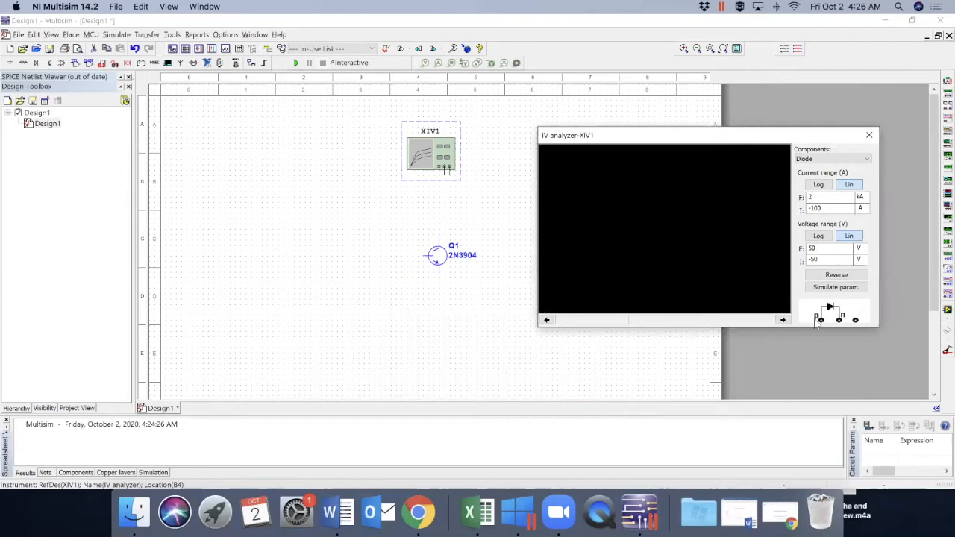
pyautogui.moveTo(824, 325)
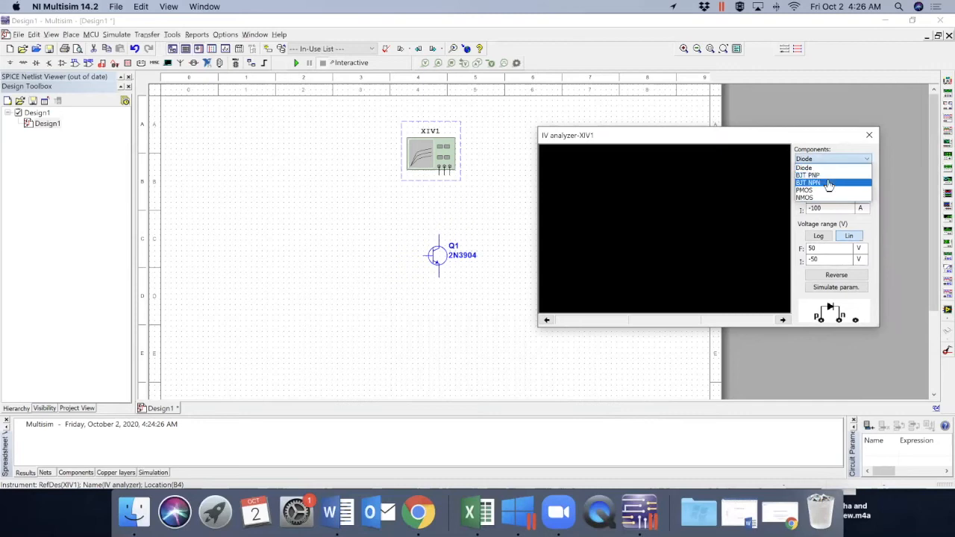
pyautogui.click(809, 182)
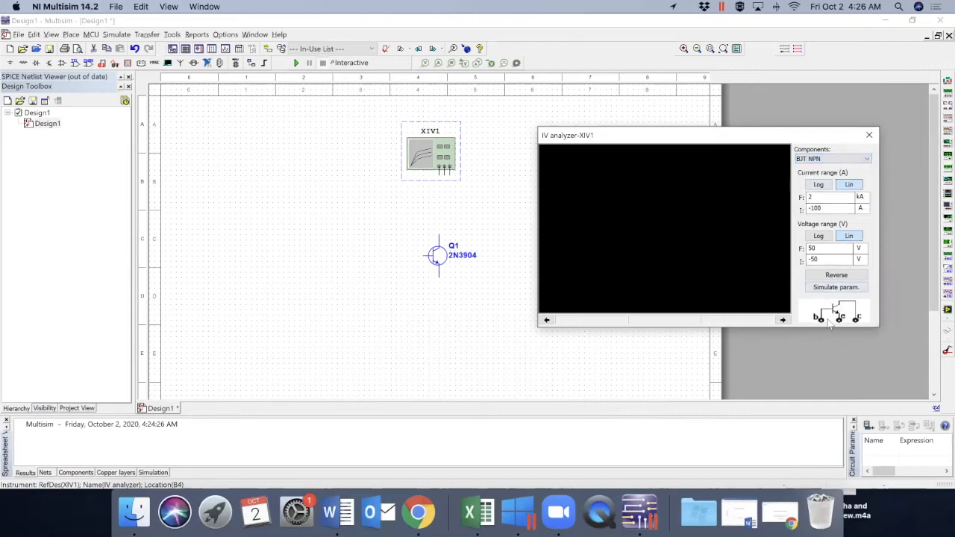
pyautogui.moveTo(408, 265)
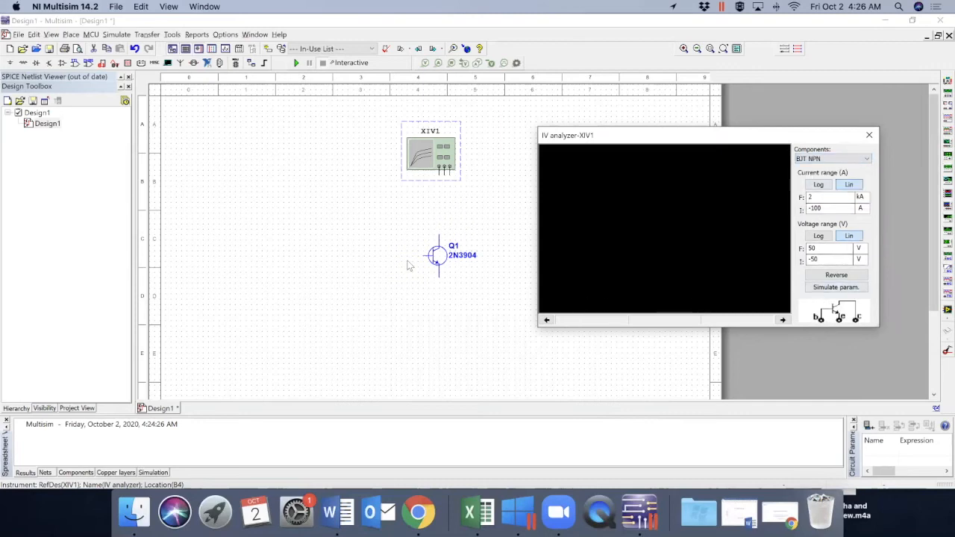
pyautogui.moveTo(430, 259)
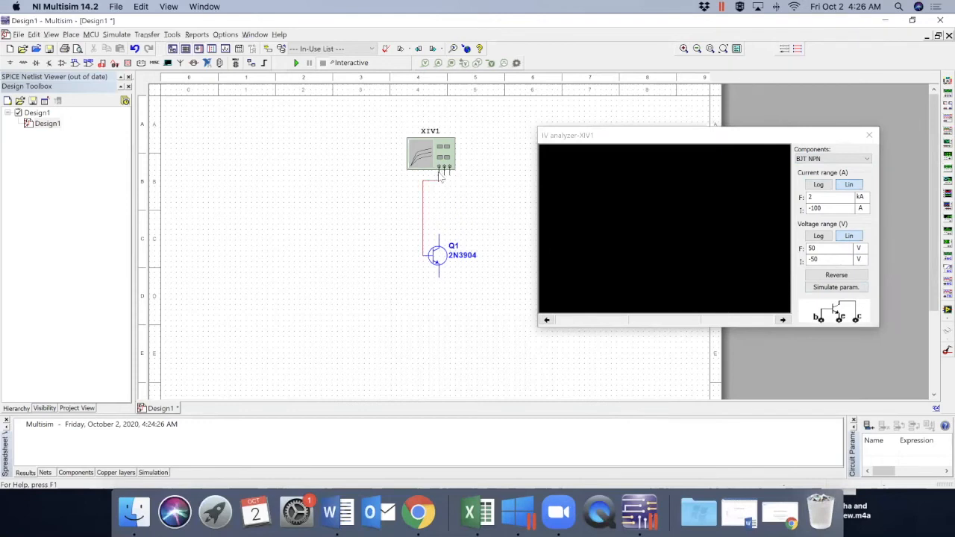
pyautogui.moveTo(439, 276)
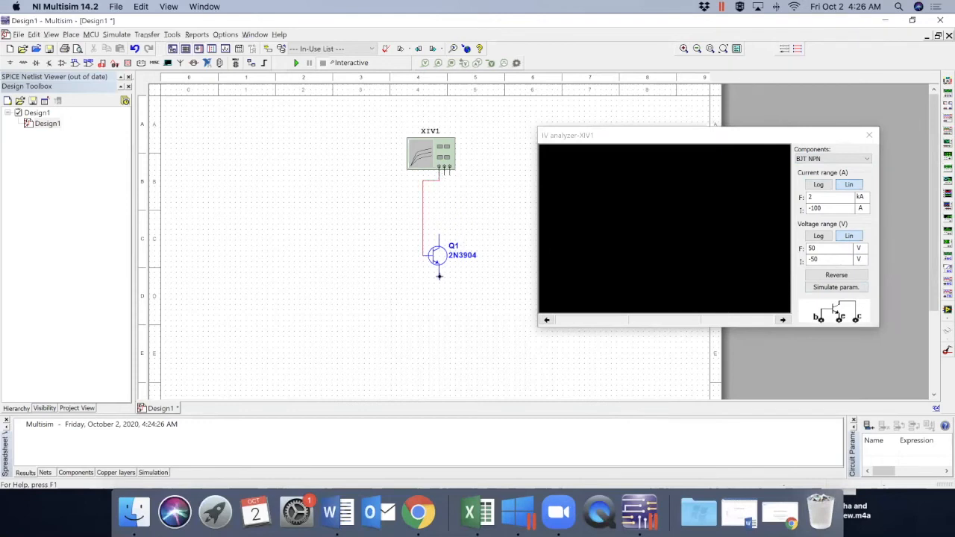
pyautogui.moveTo(448, 188)
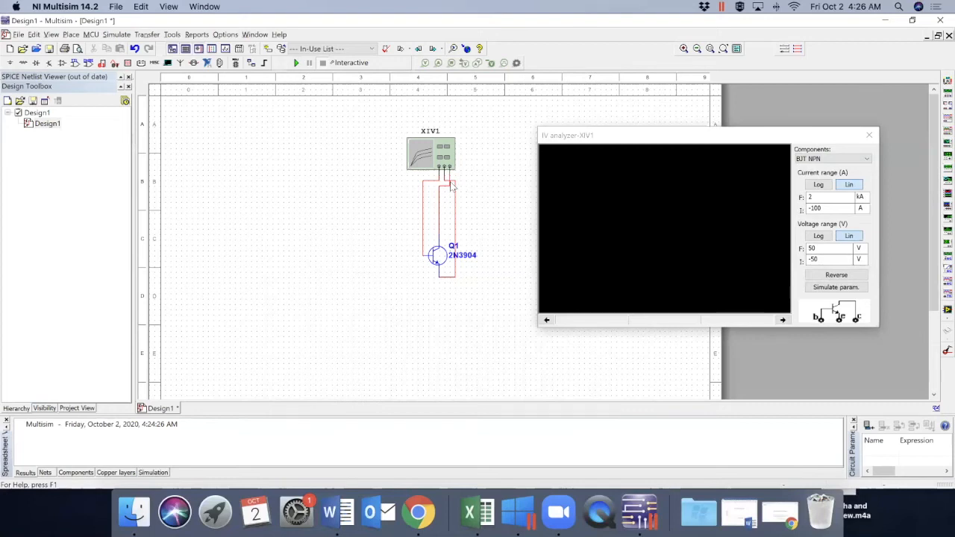
pyautogui.moveTo(465, 180)
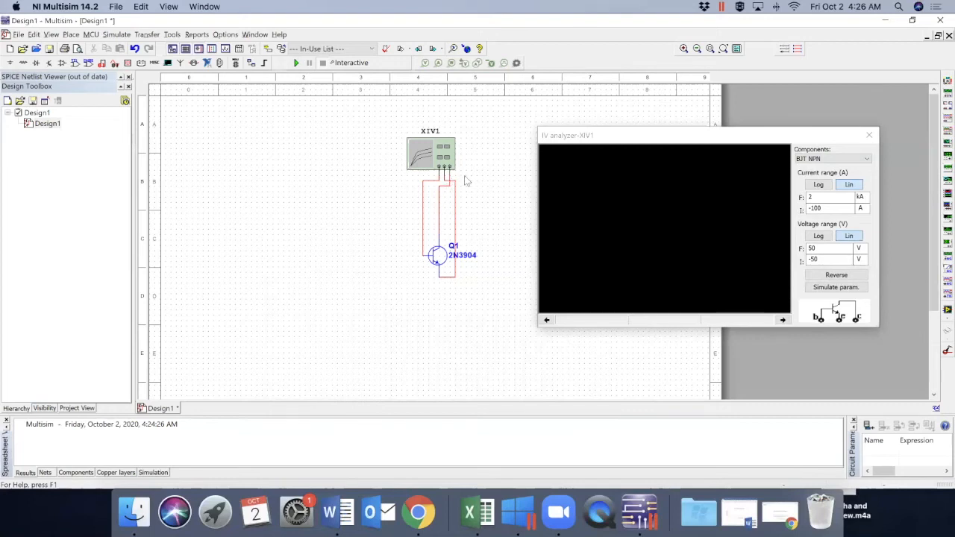
pyautogui.moveTo(453, 185)
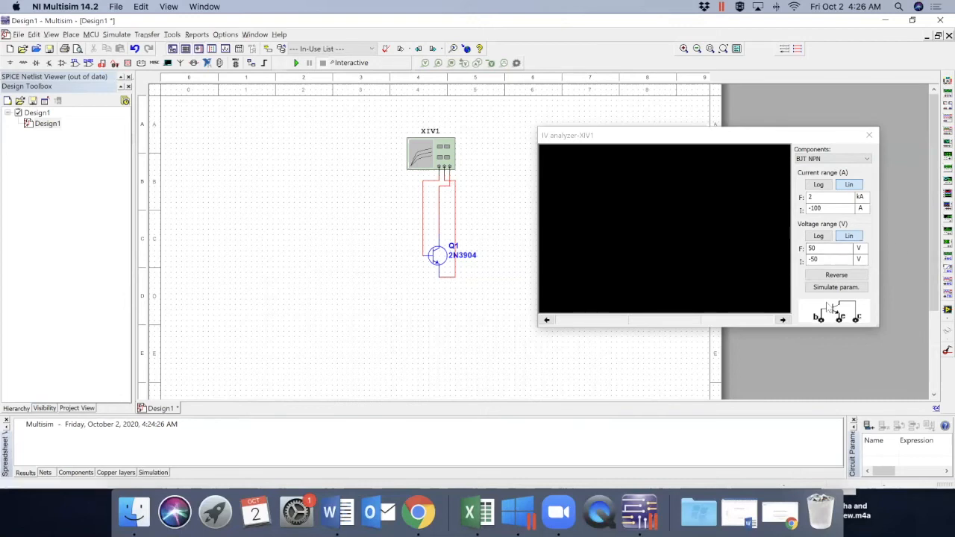
# Step: With Q1 wired to the analyzer terminals, bring up the simulate parameters dialog
pyautogui.click(835, 286)
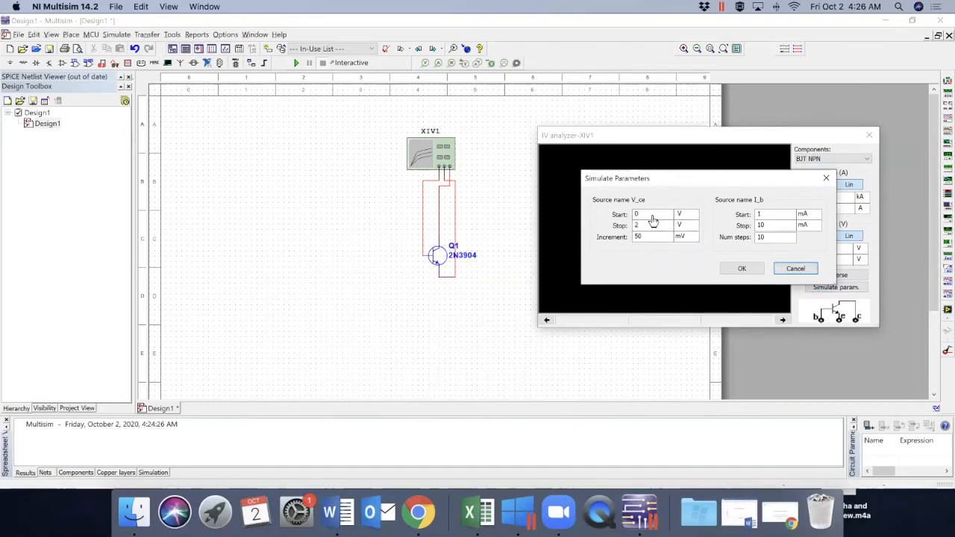
pyautogui.moveTo(773, 209)
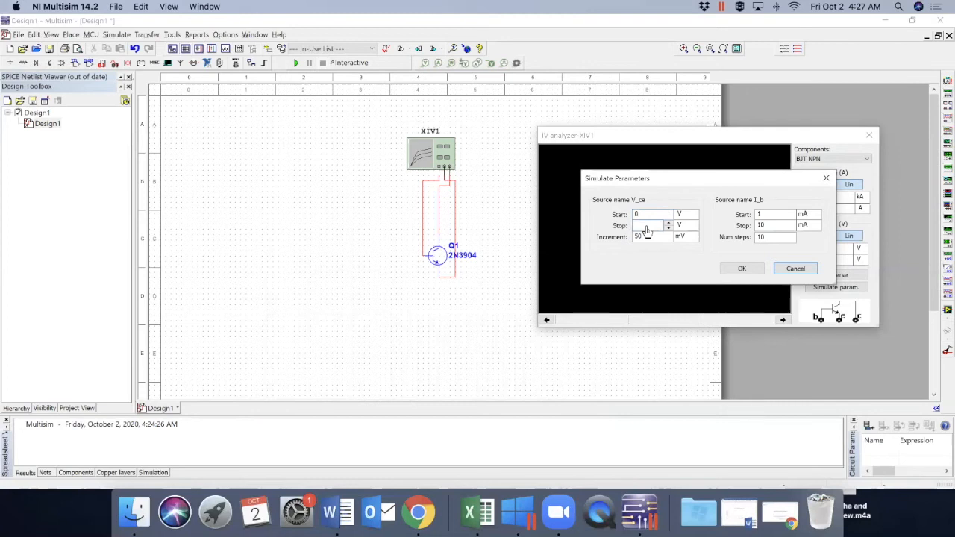
# Step: Set V_ce stop to 20 V and I_b from 0 to 60 µA with more steps, and accept
pyautogui.click(668, 223)
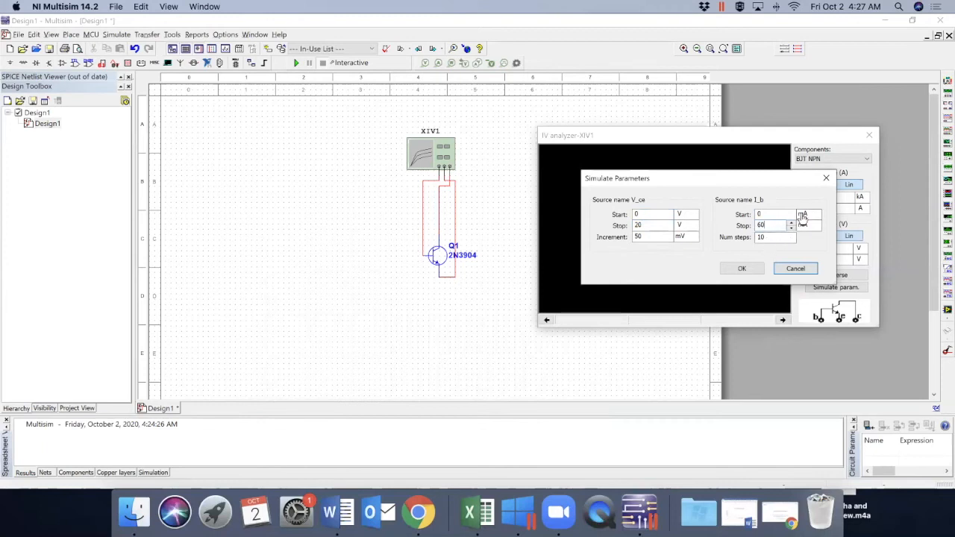
pyautogui.click(812, 214)
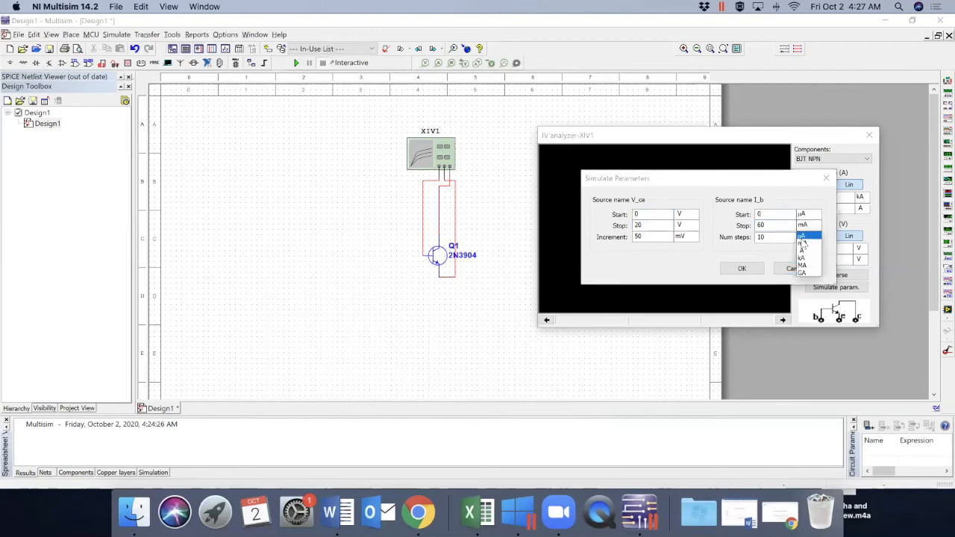
pyautogui.click(803, 236)
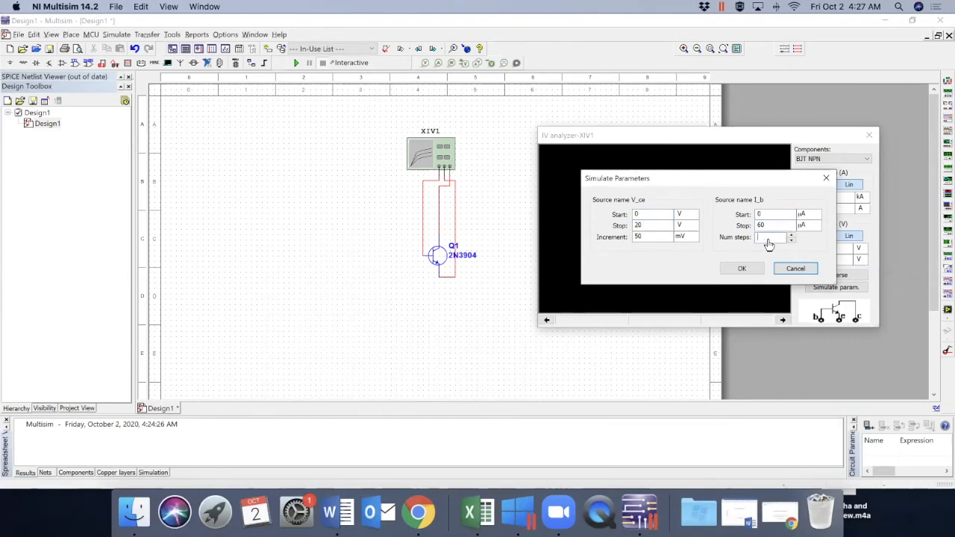
pyautogui.click(791, 234)
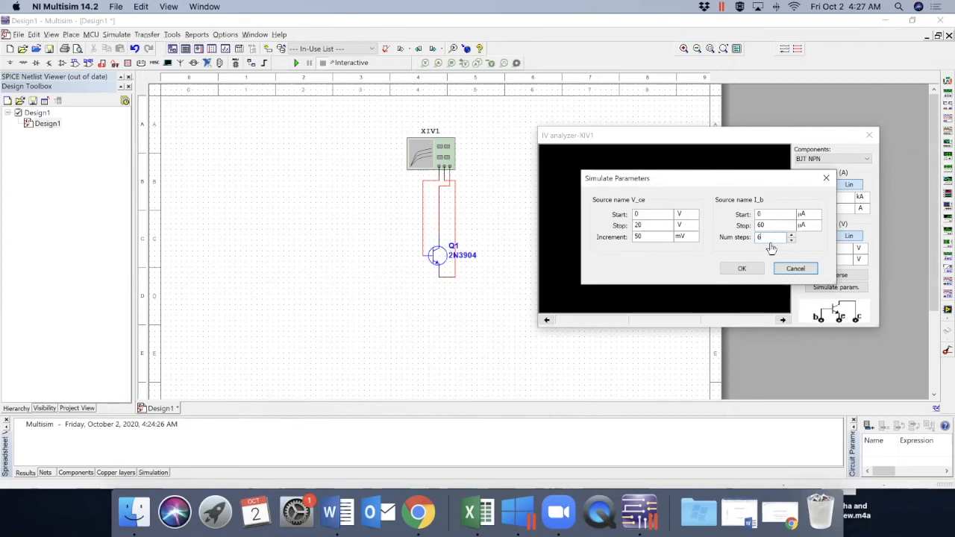
pyautogui.moveTo(783, 256)
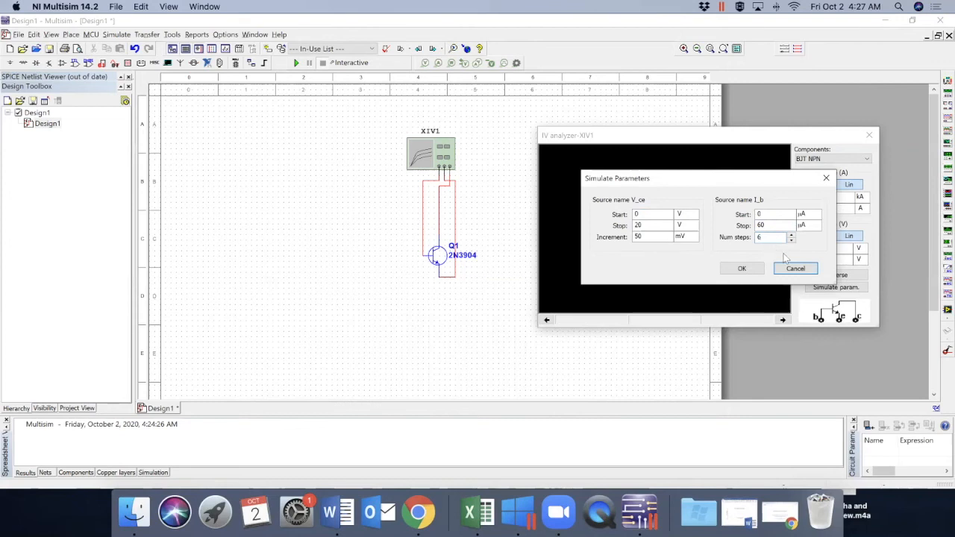
pyautogui.click(791, 232)
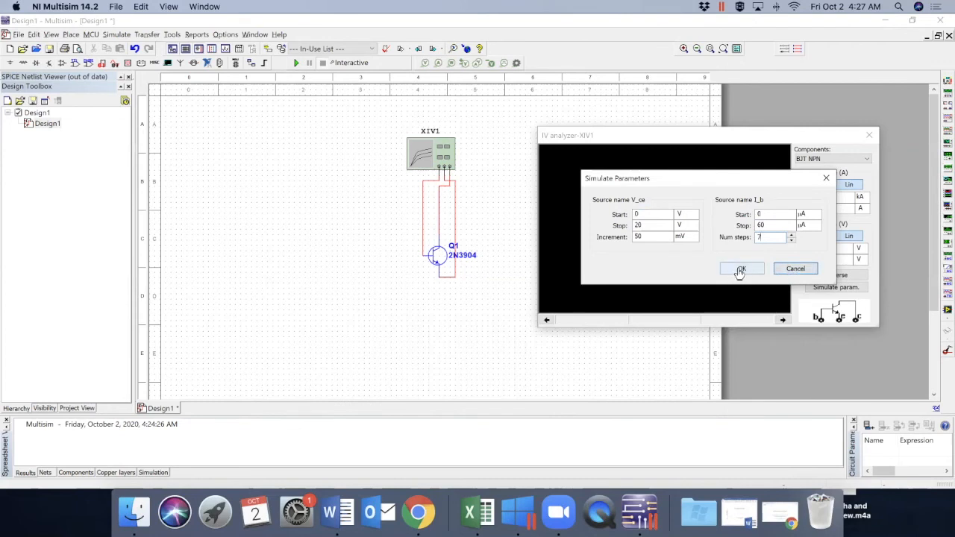
pyautogui.click(740, 269)
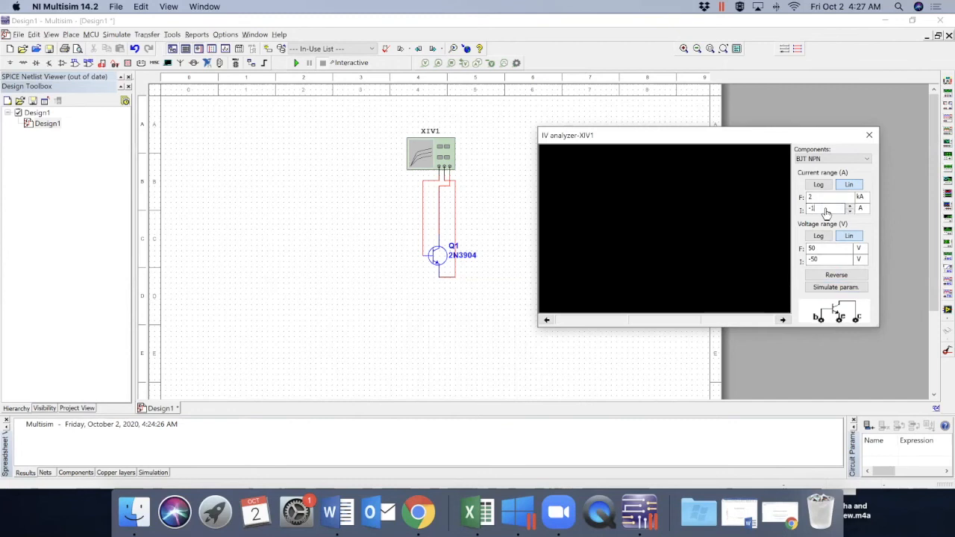
# Step: Set the analyzer current range to 0–20 mA
pyautogui.tripleClick(824, 209)
pyautogui.write('0')
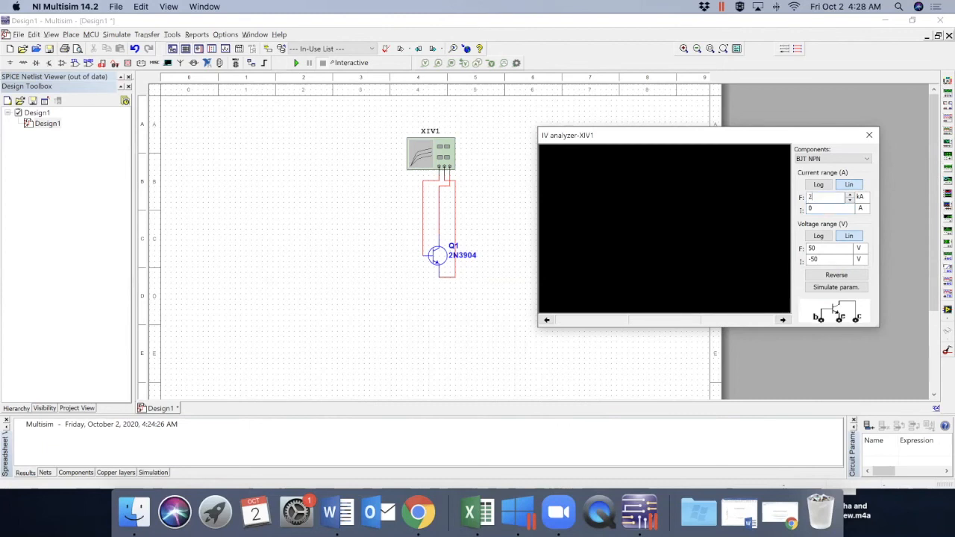
pyautogui.click(859, 197)
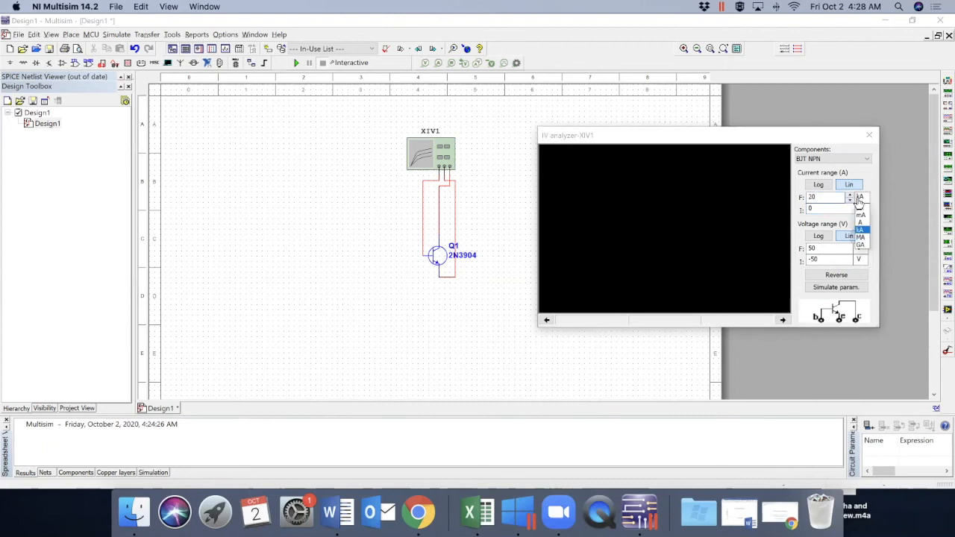
pyautogui.click(859, 215)
pyautogui.write('20')
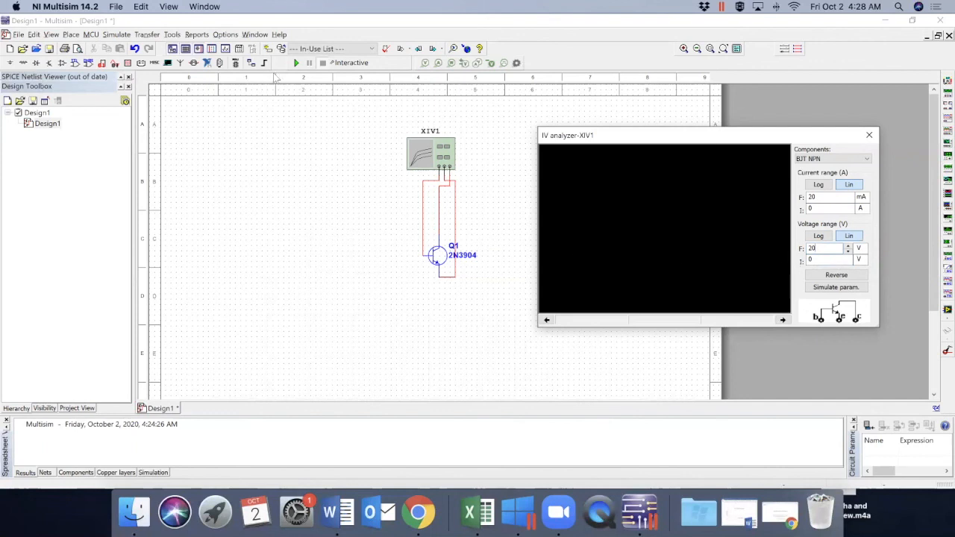
pyautogui.moveTo(295, 63)
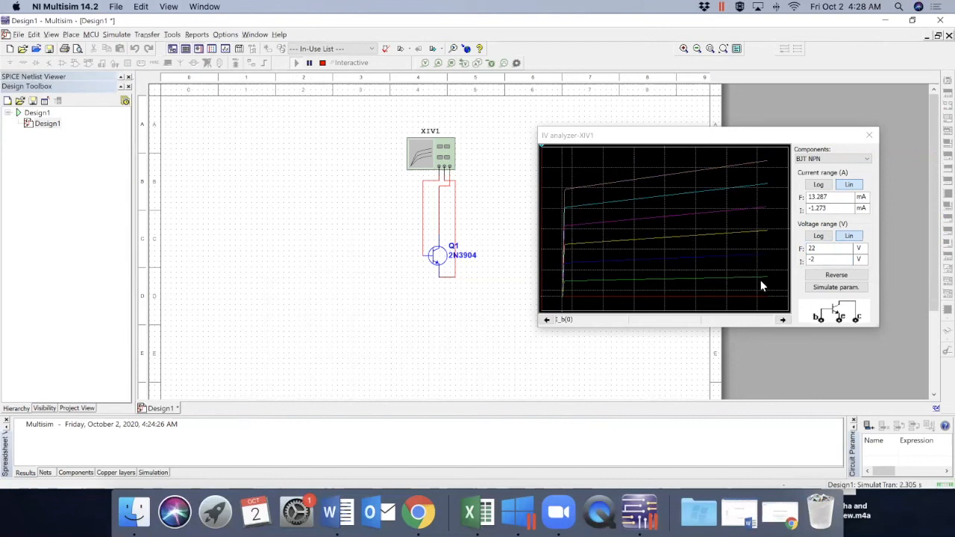
pyautogui.moveTo(744, 194)
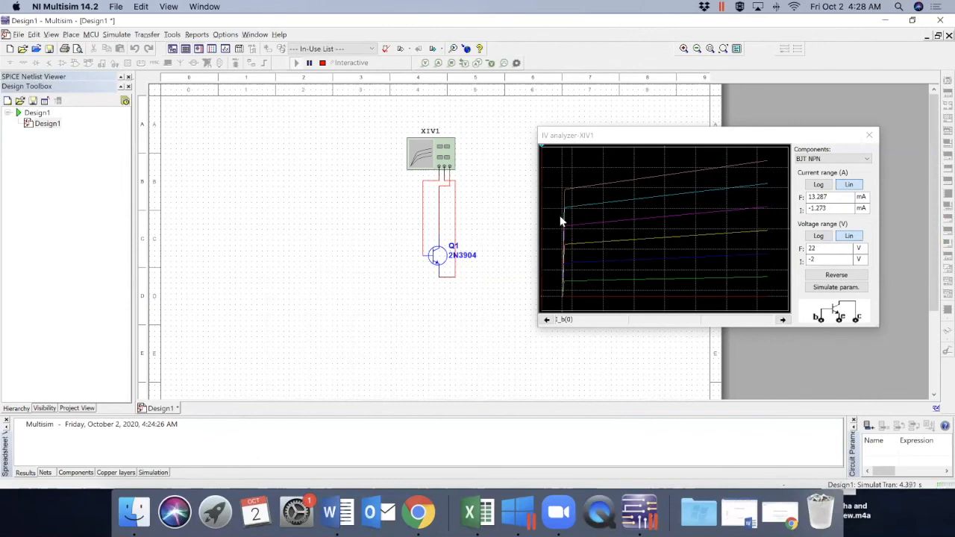
pyautogui.moveTo(746, 185)
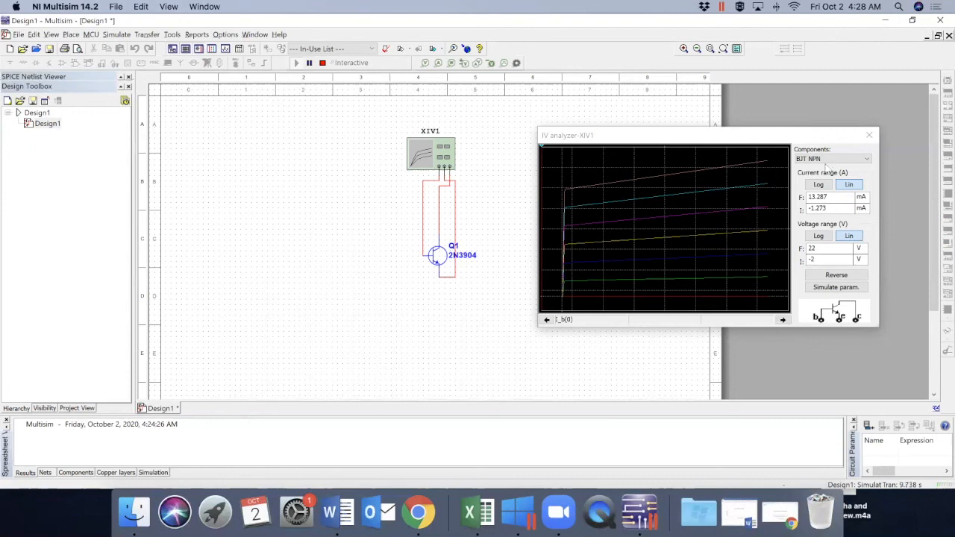
# Step: Run the simulation to plot the 2N3904 collector curve family, then close the analyzer
pyautogui.click(866, 158)
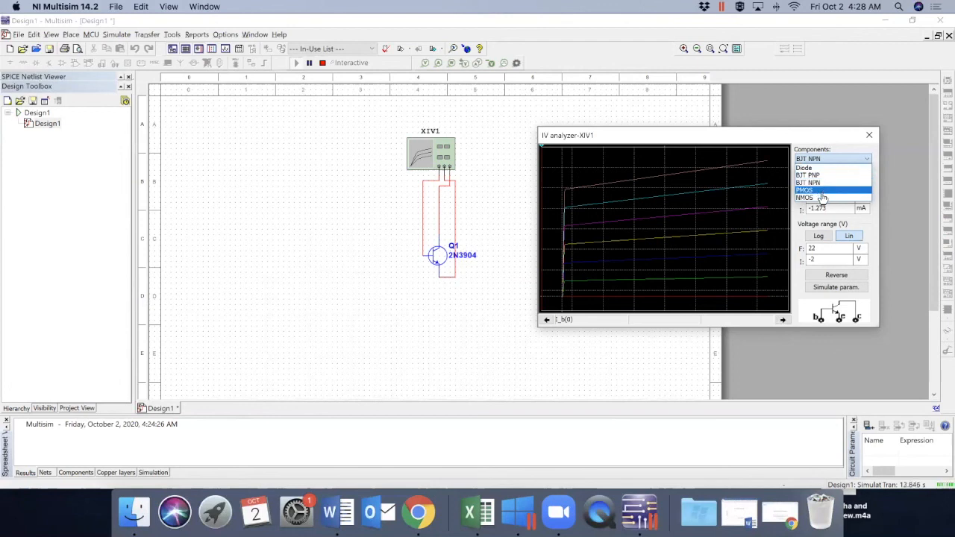
pyautogui.click(869, 135)
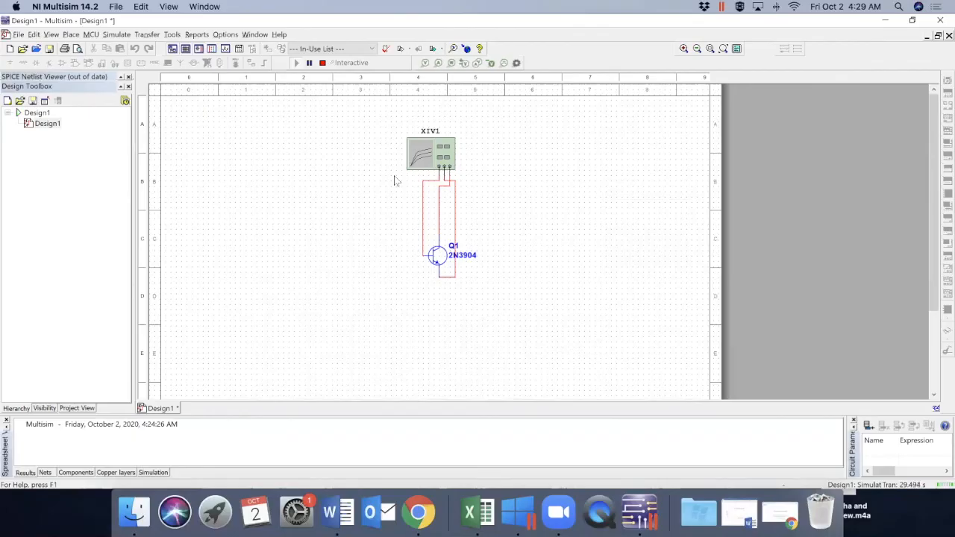